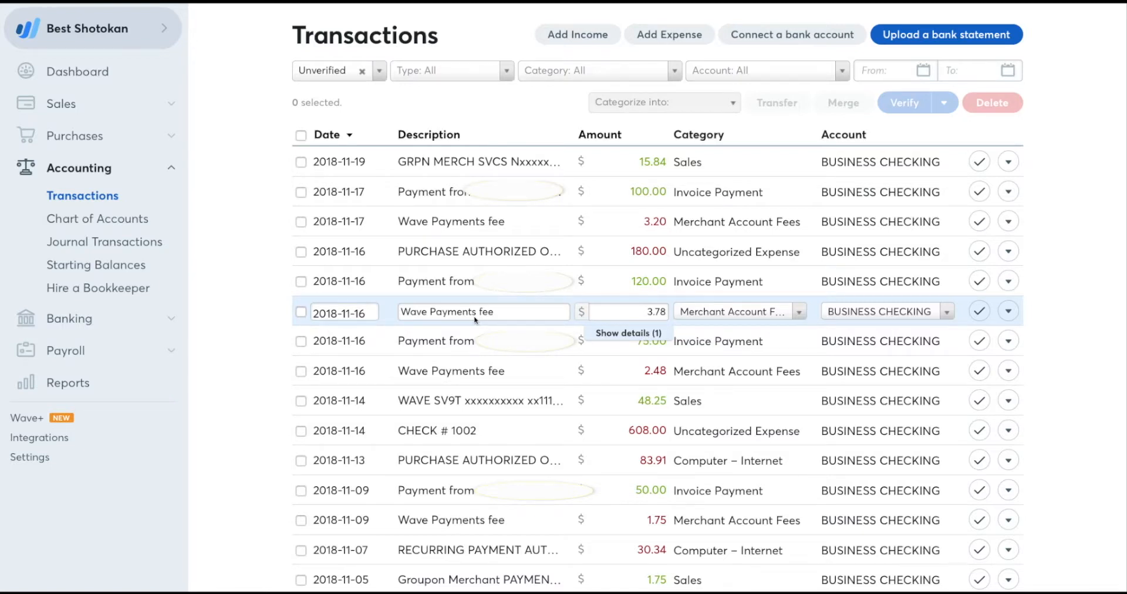
mouse_move(1082, 311)
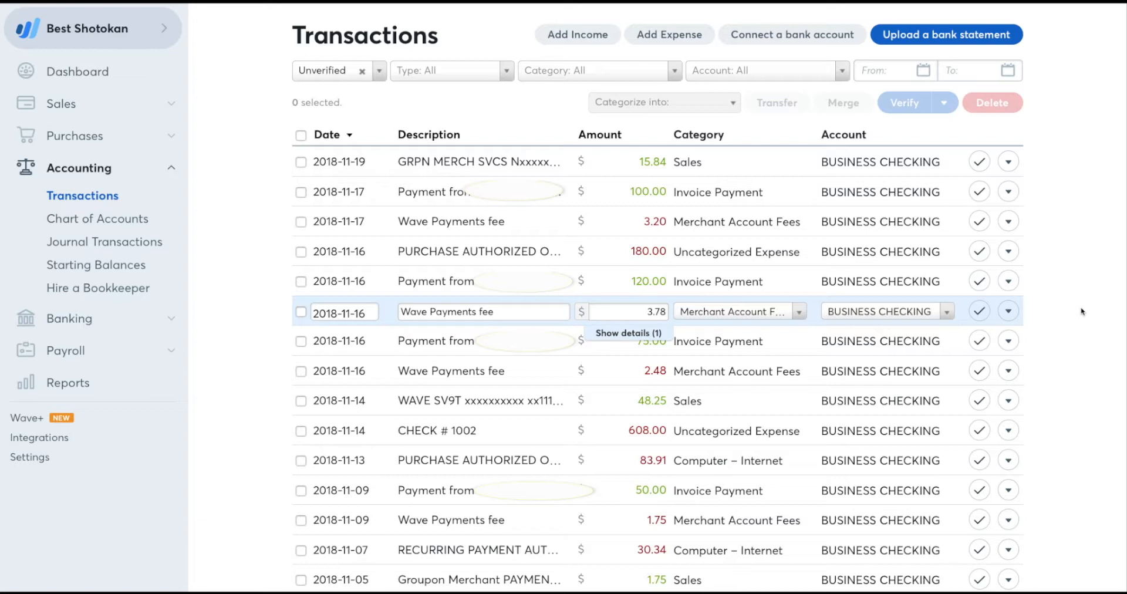
mouse_move(602, 391)
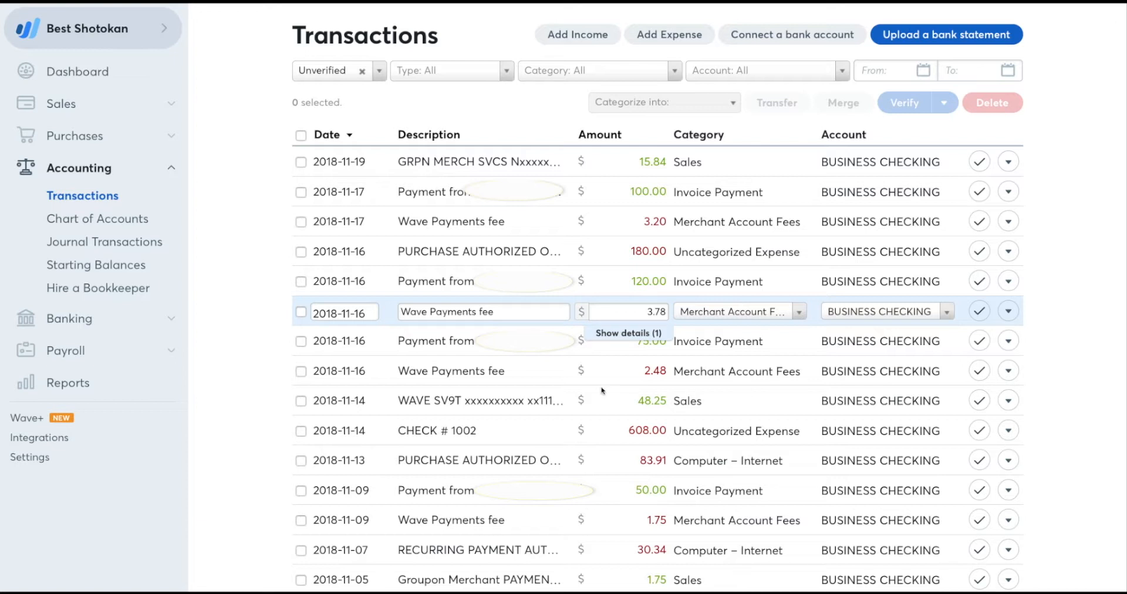
mouse_move(393, 404)
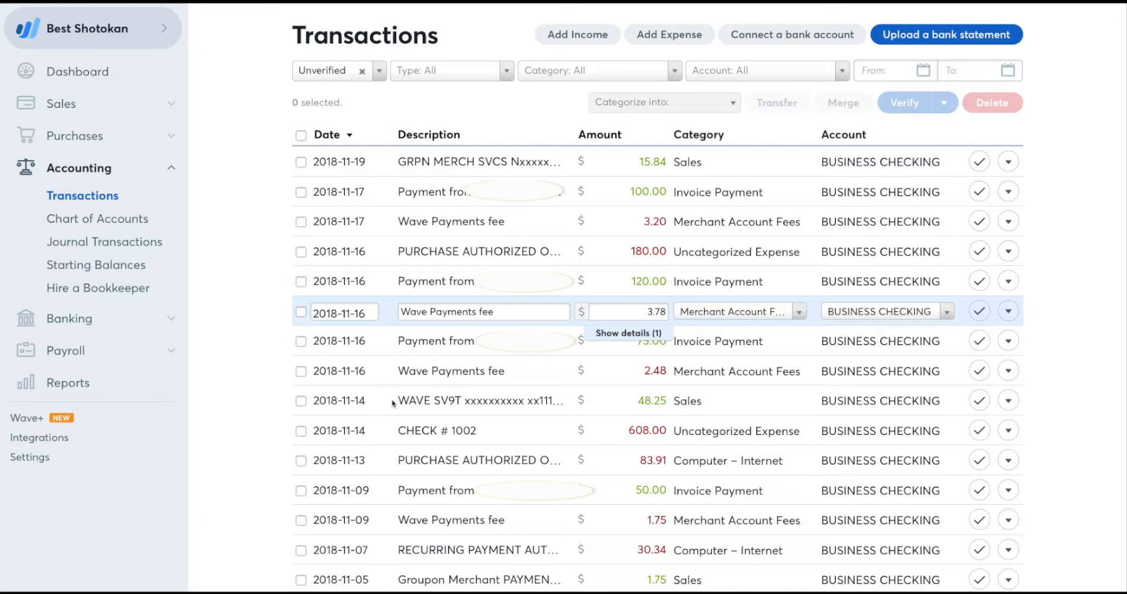
mouse_move(525, 502)
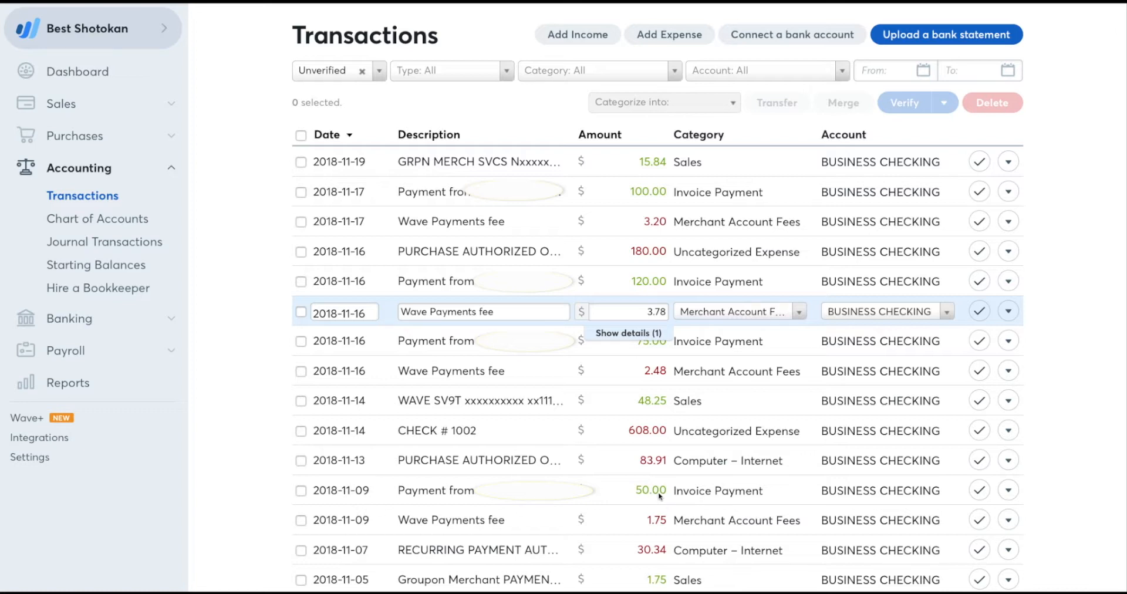
mouse_move(423, 406)
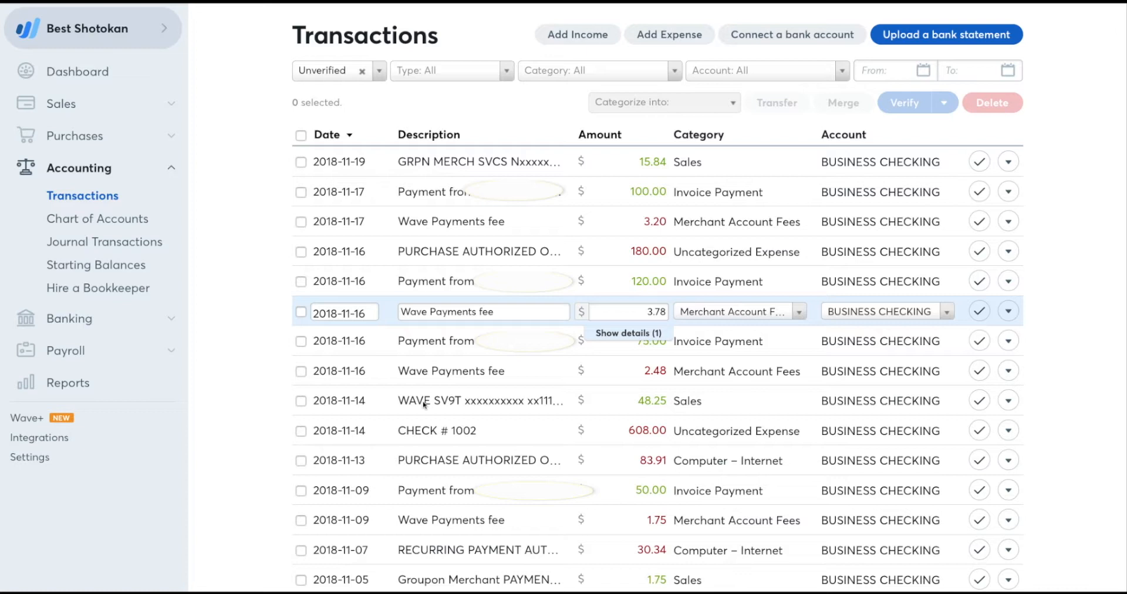
mouse_move(576, 478)
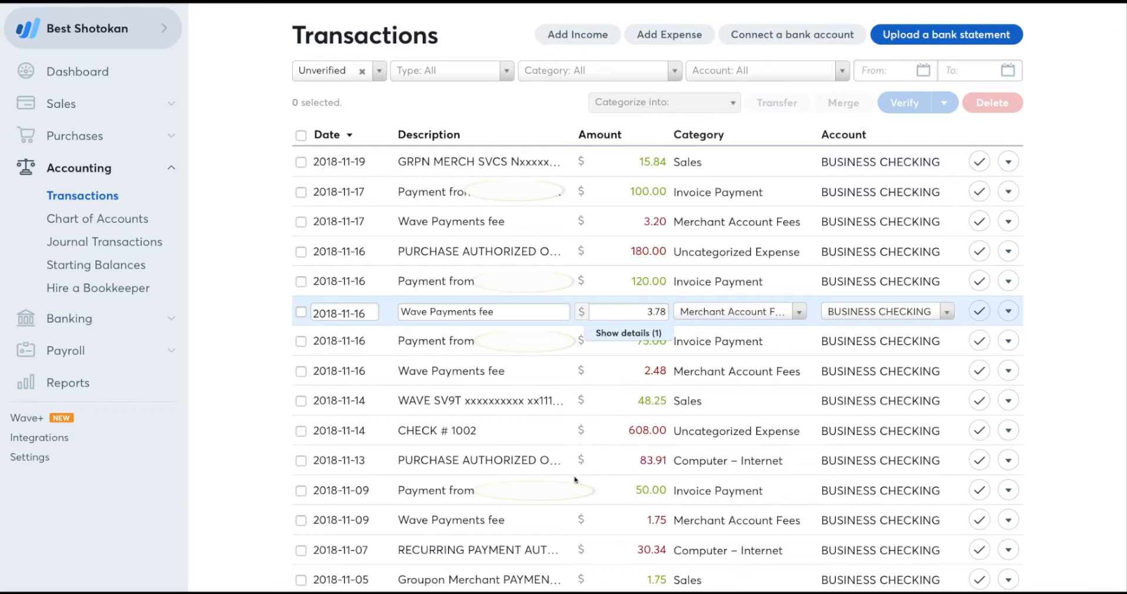
mouse_move(662, 503)
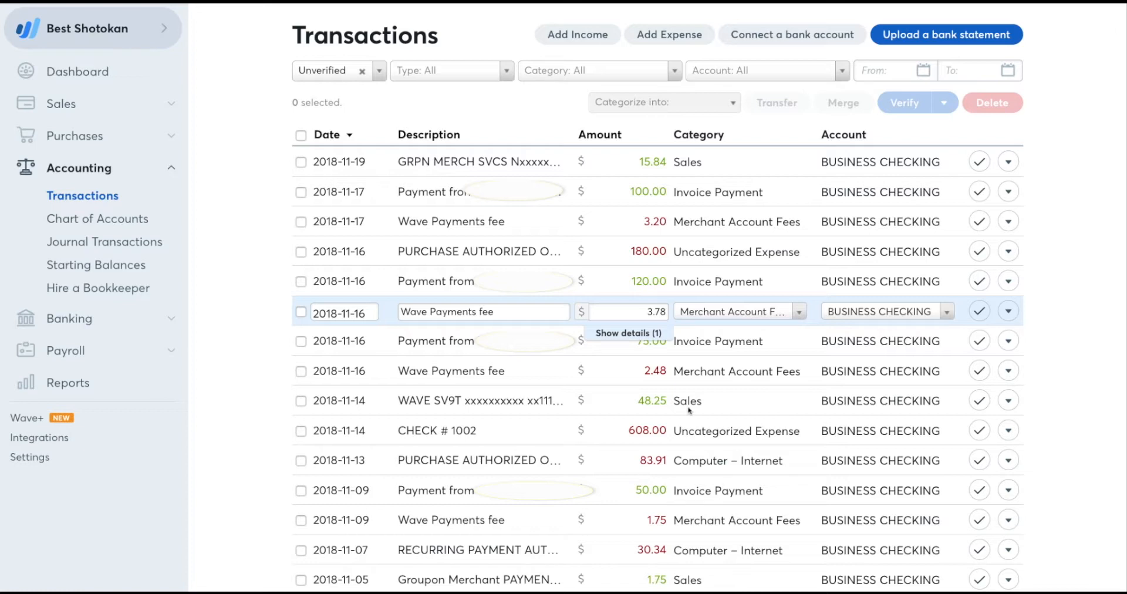
mouse_move(329, 402)
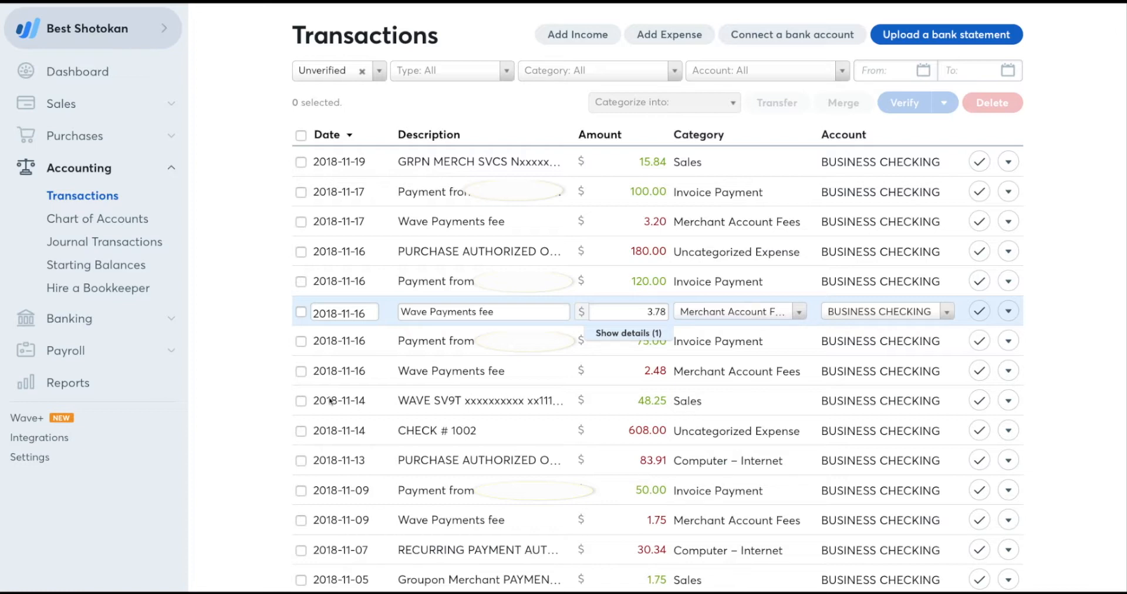
mouse_move(991, 408)
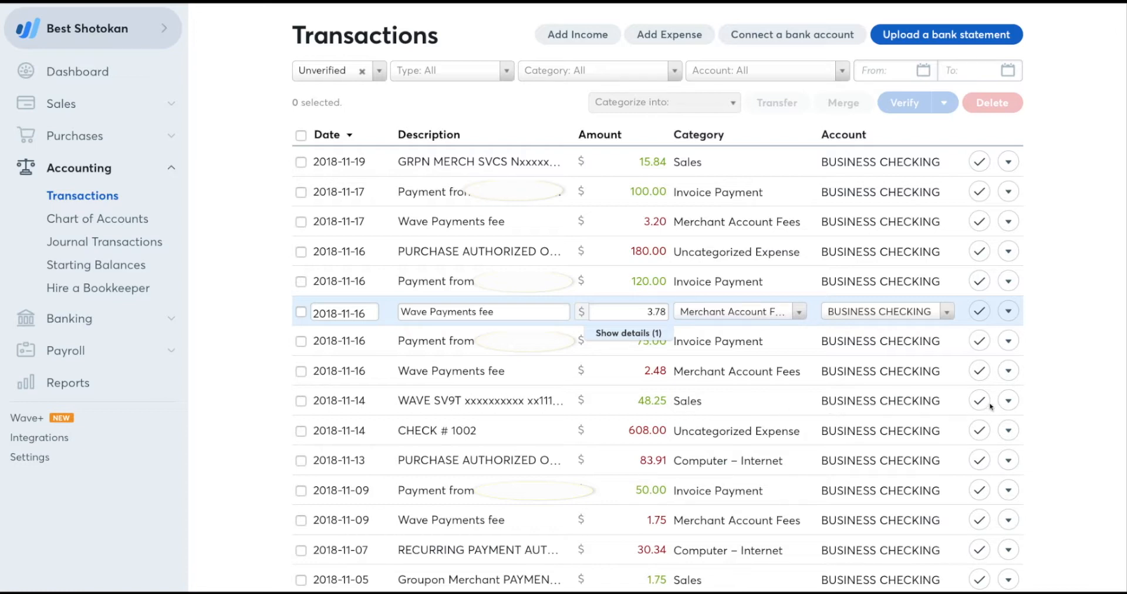
- Split the 2018-11-14 $48.25 Sales deposit into two lines of $50.00 and -$1.75
left_click(1007, 400)
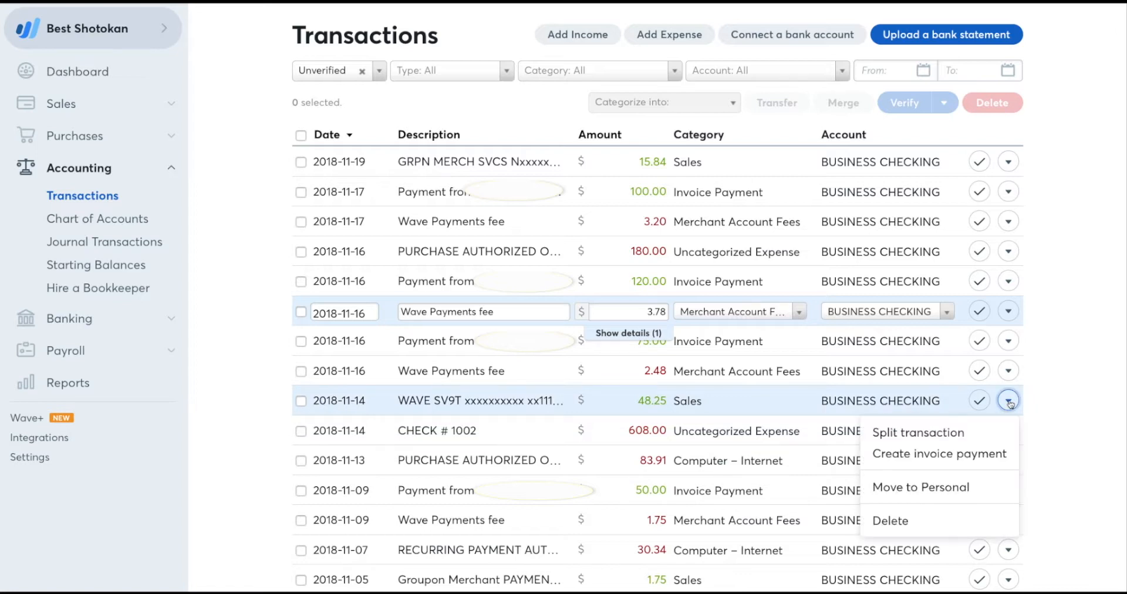
left_click(917, 432)
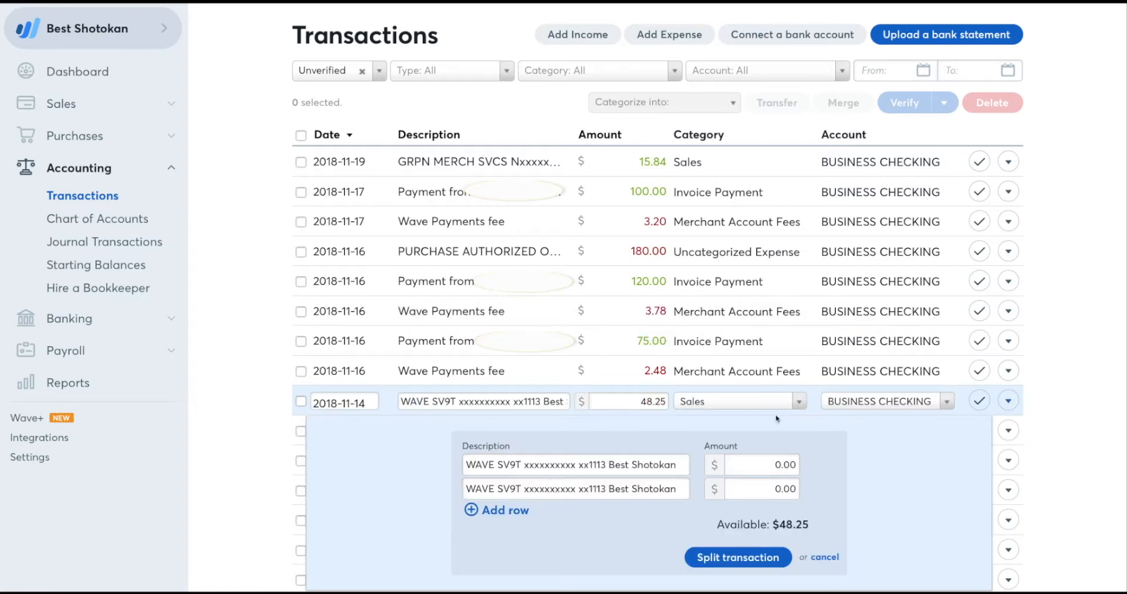
left_click(761, 465)
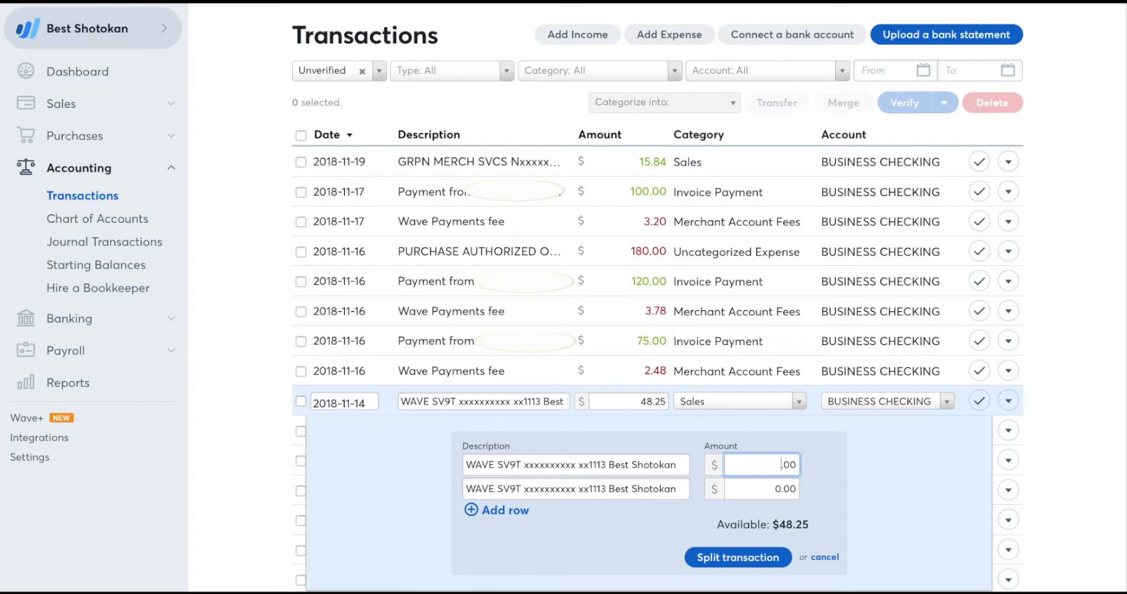
type("50")
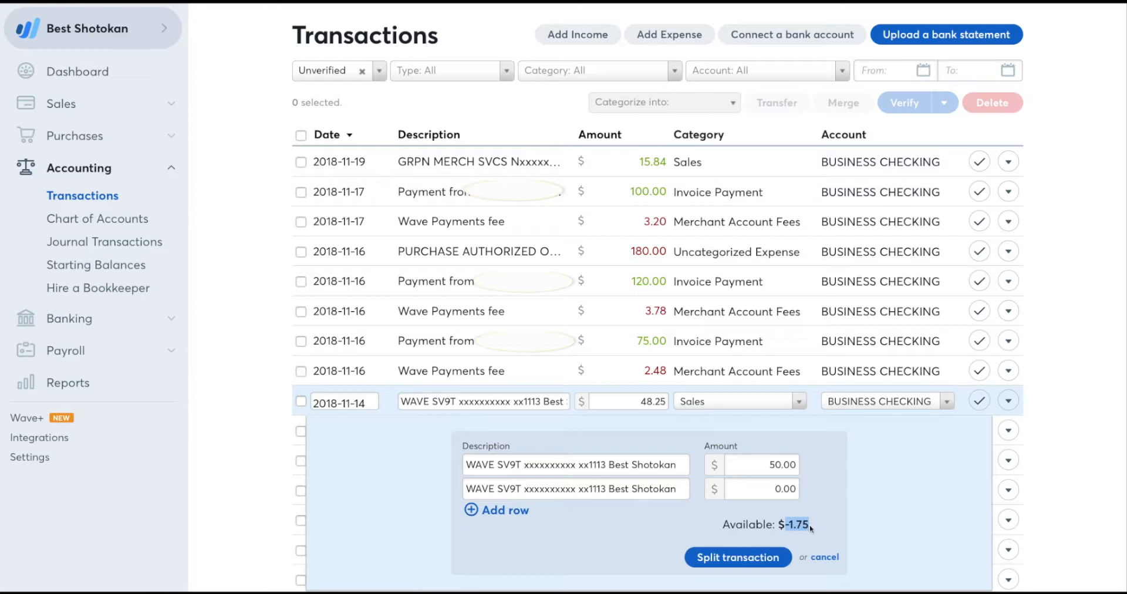
type("-1.75")
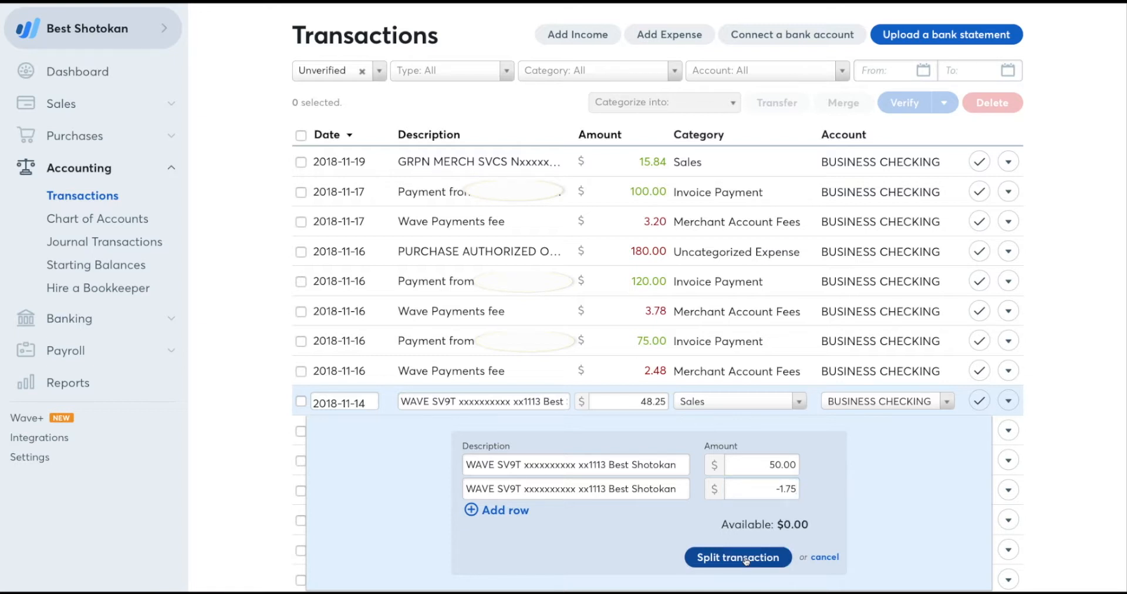
left_click(738, 558)
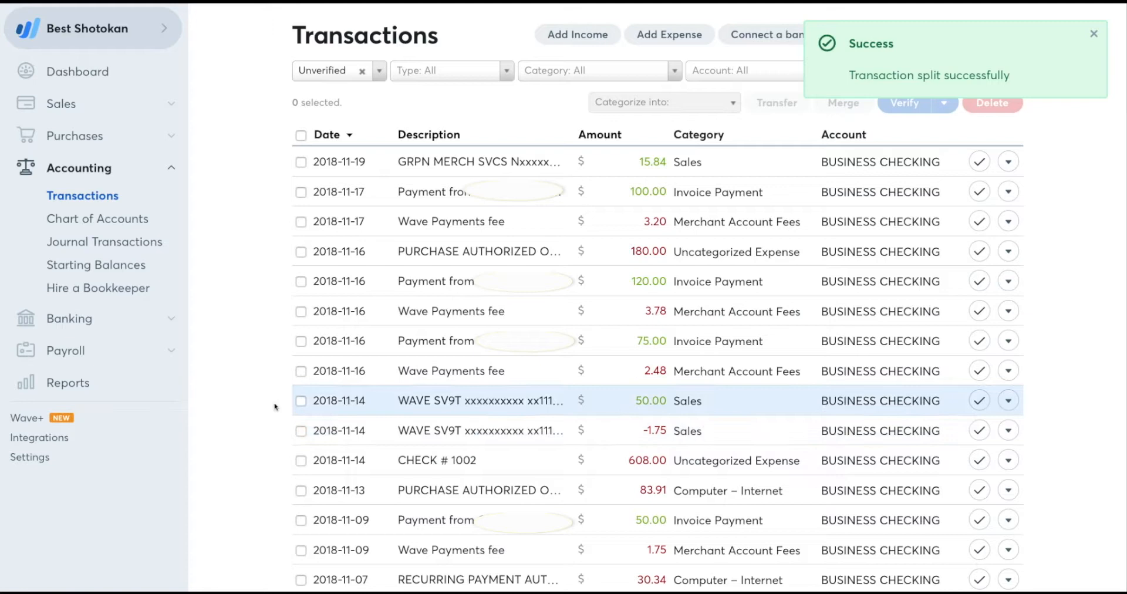
- Select the $50.00 split line and the 2018-11-09 $50.00 invoice payment and merge them
left_click(300, 400)
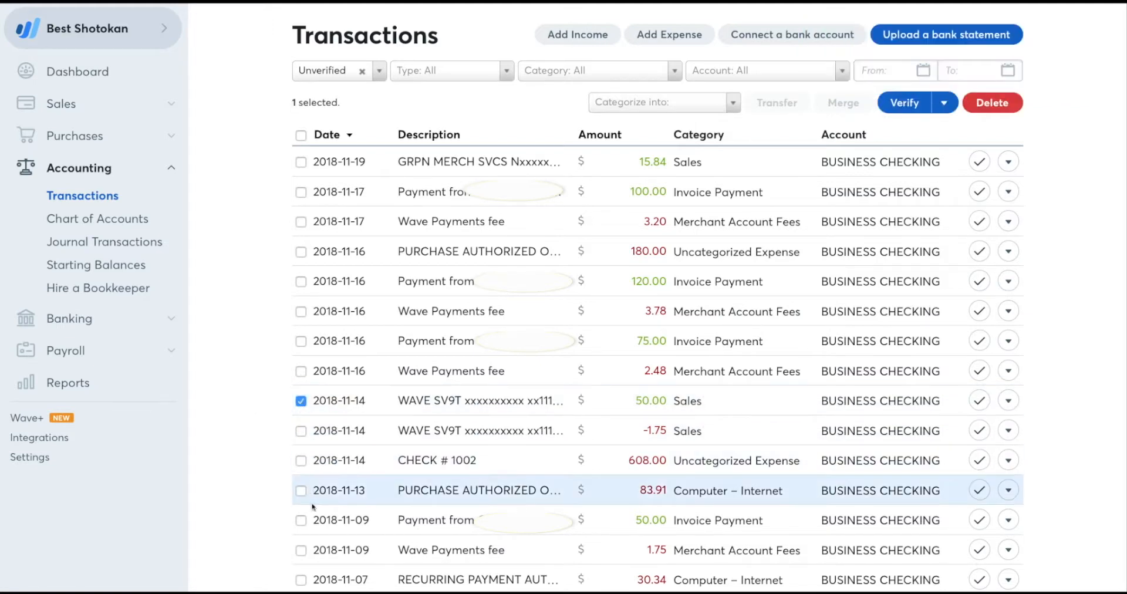
left_click(300, 520)
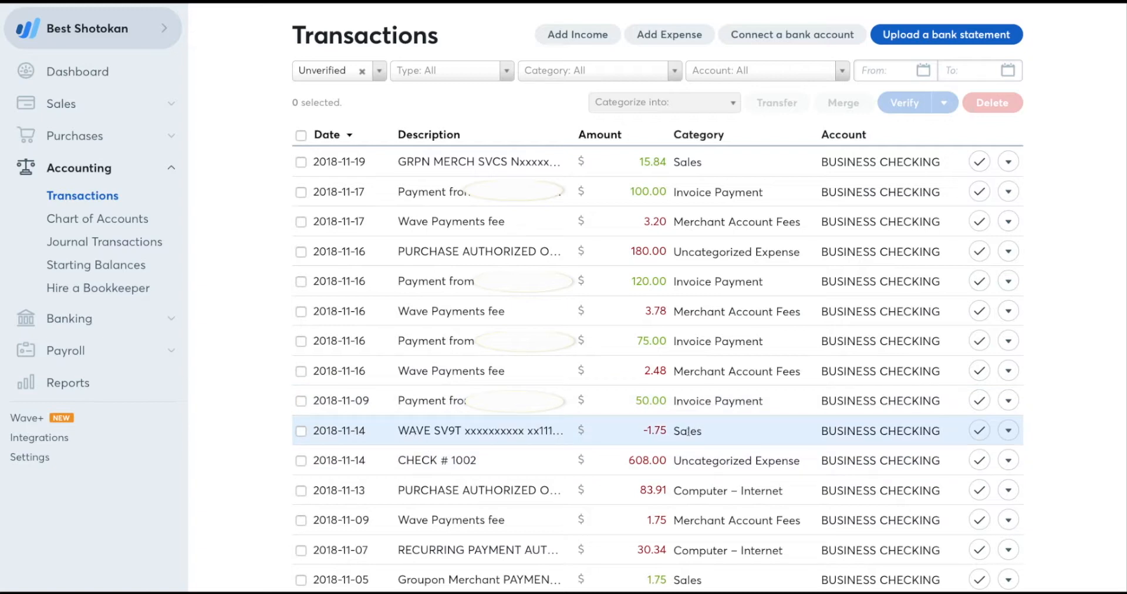
- Recategorize the -$1.75 split line as the expense Merchant Account Fees, showing $1.75
left_click(479, 431)
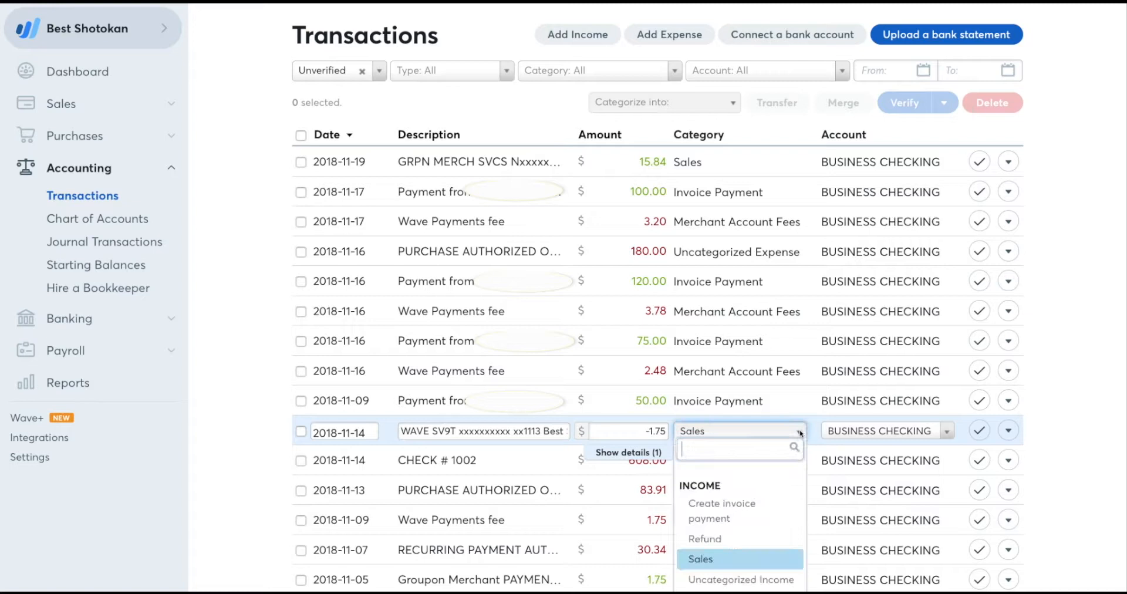
scroll("down", 3)
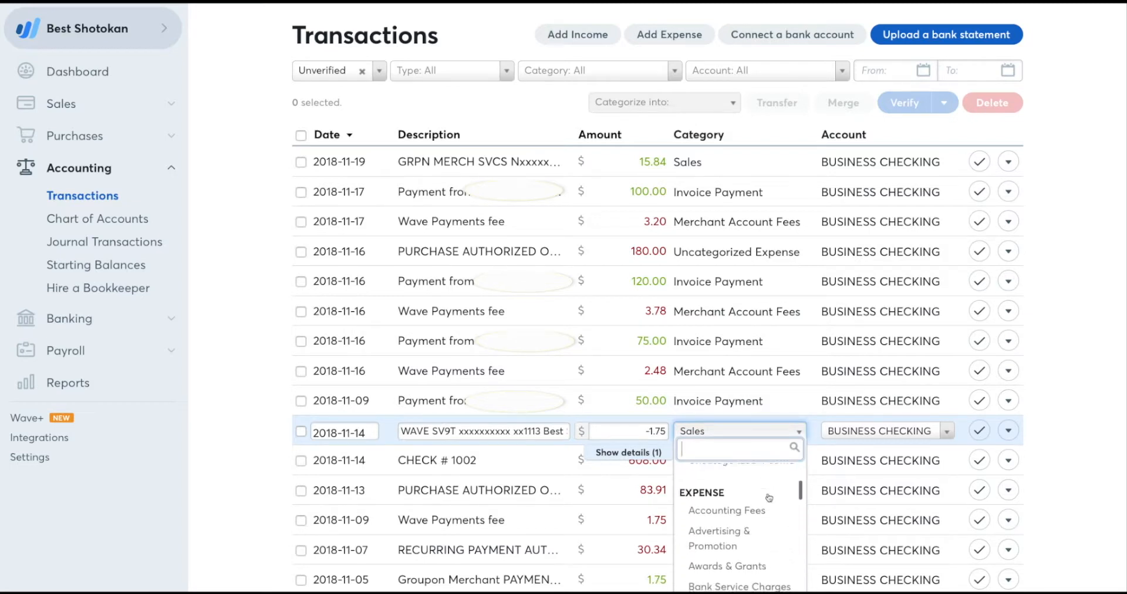
scroll("down", 3)
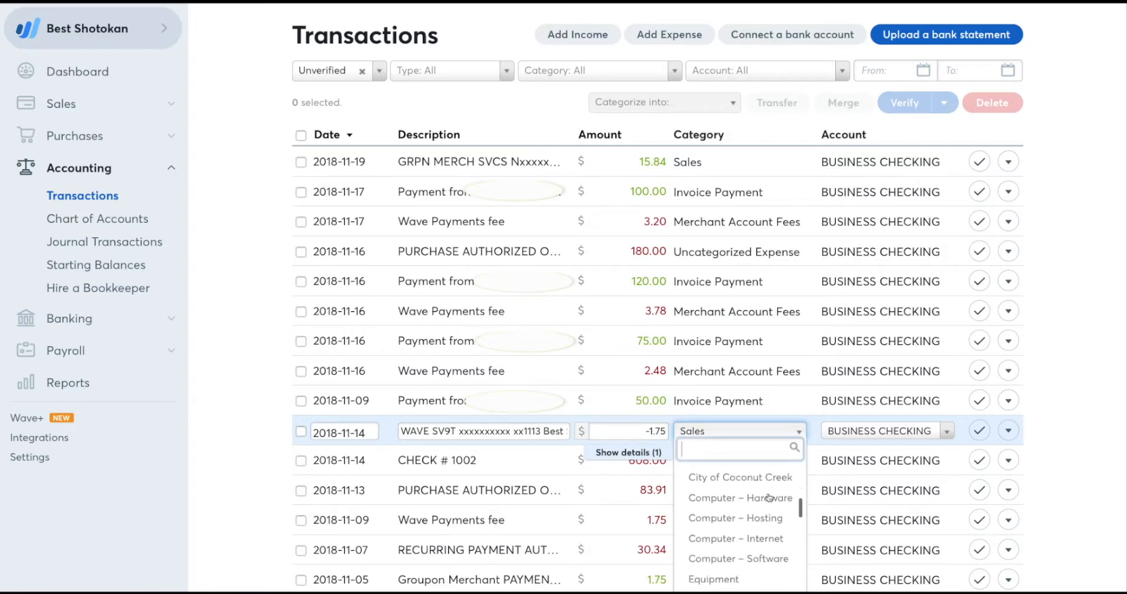
scroll("down", 3)
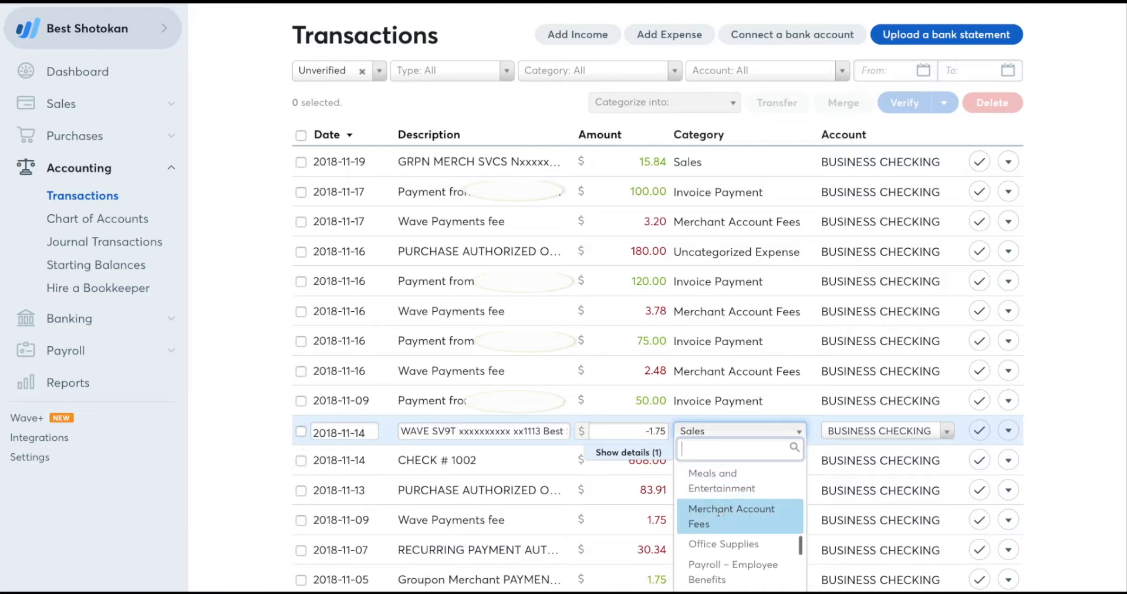
left_click(730, 516)
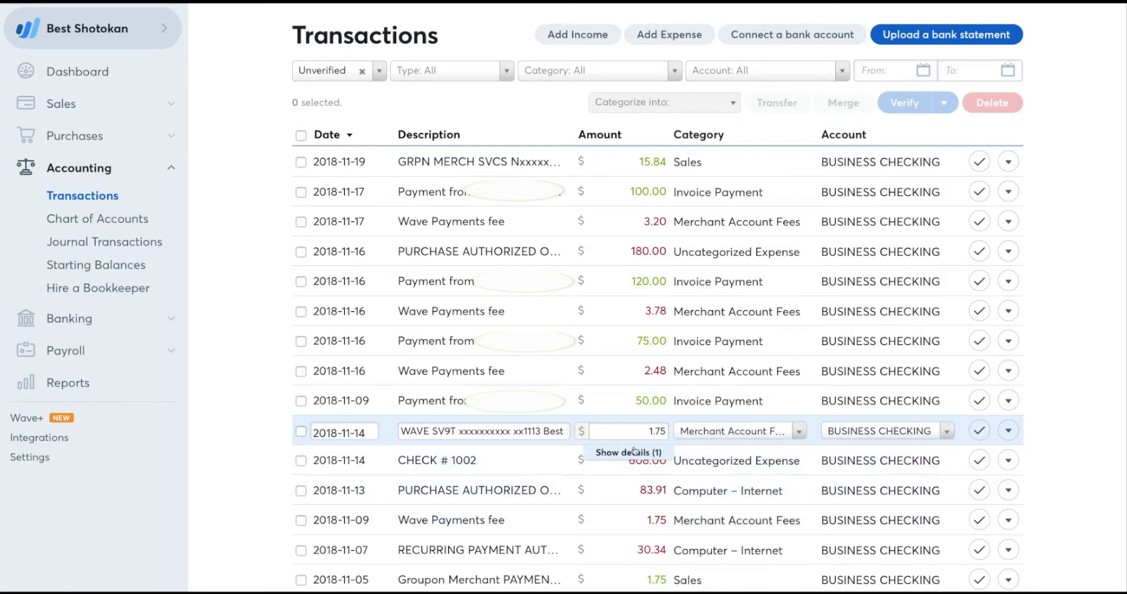
mouse_move(216, 410)
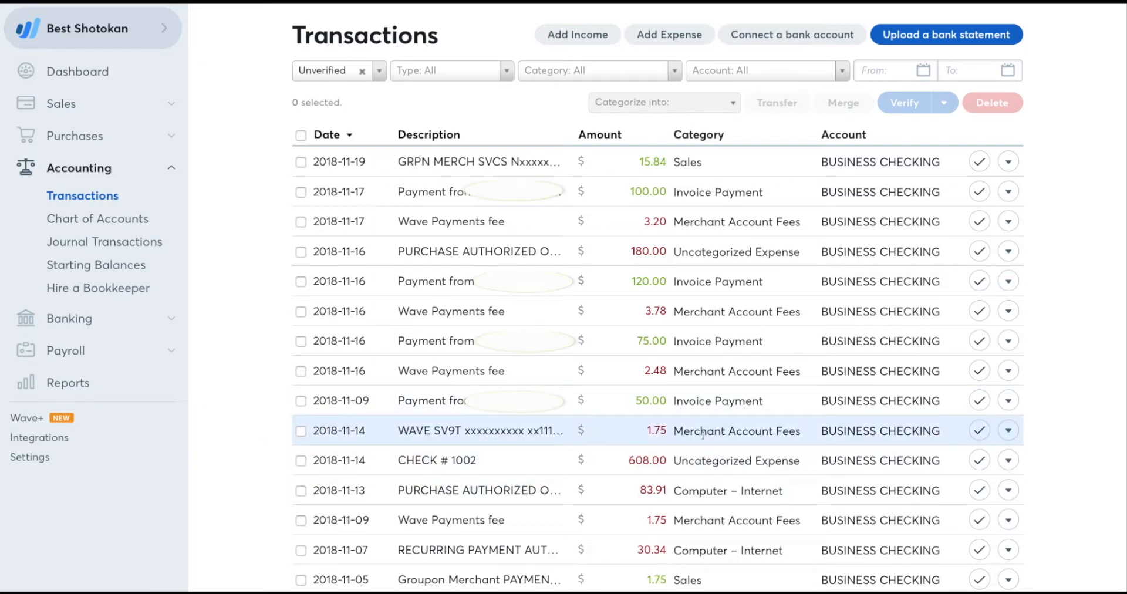
mouse_move(658, 436)
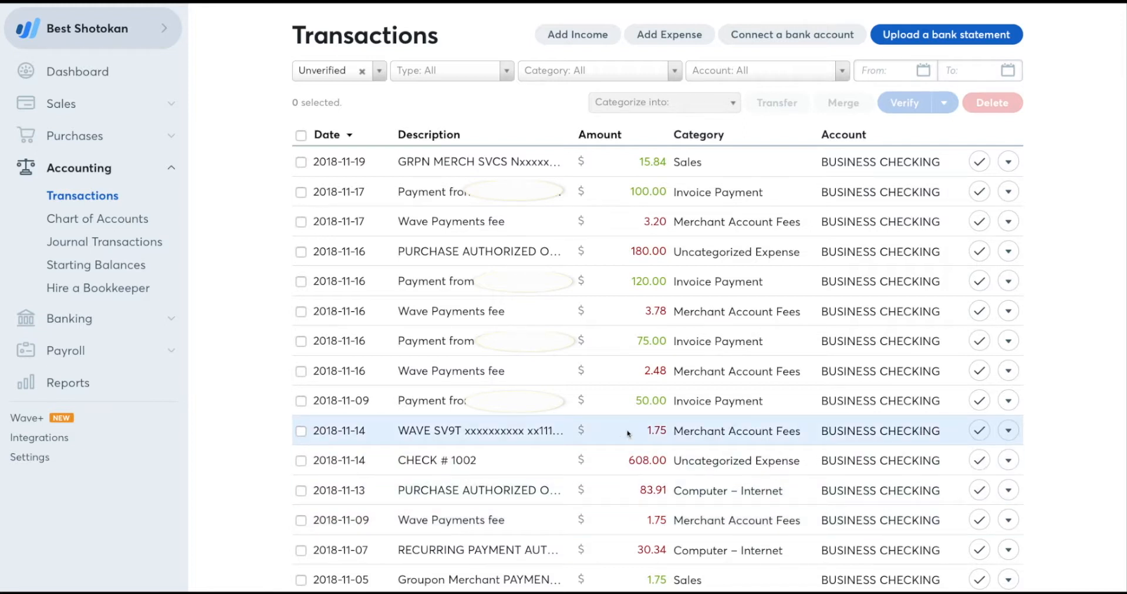
- Select the $1.75 fee line and the 2018-11-09 Wave Payments $1.75 fee and merge them
left_click(299, 431)
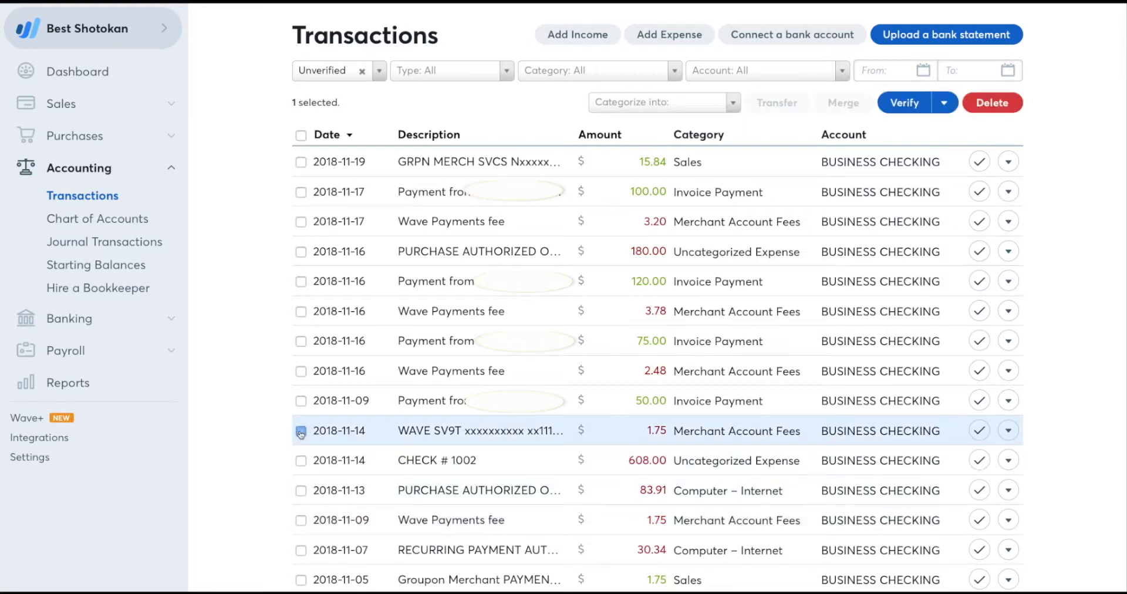
left_click(301, 431)
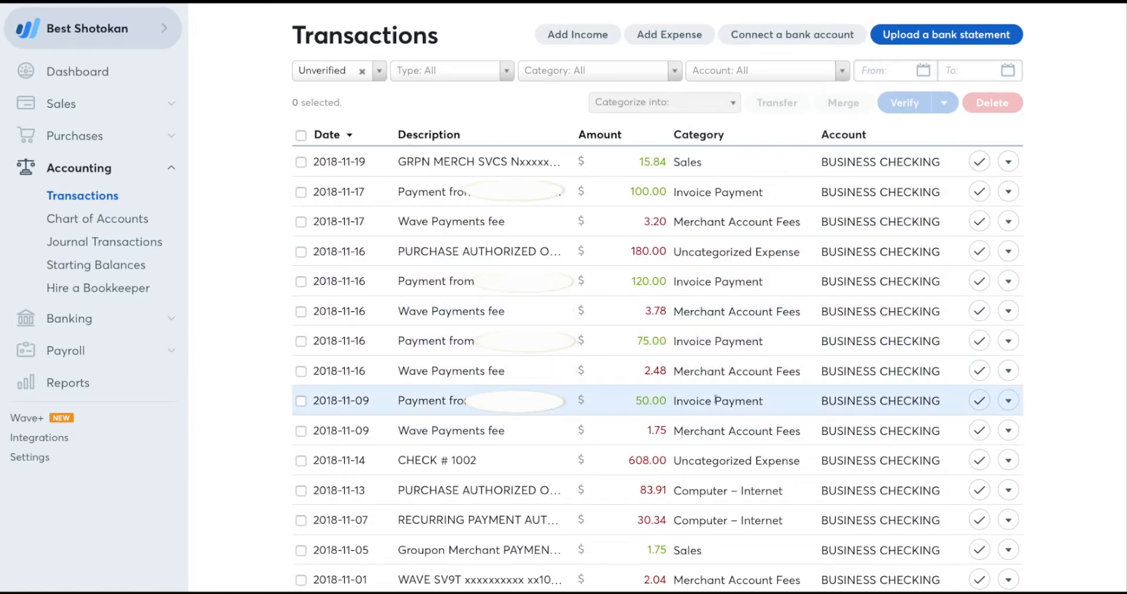
mouse_move(880, 416)
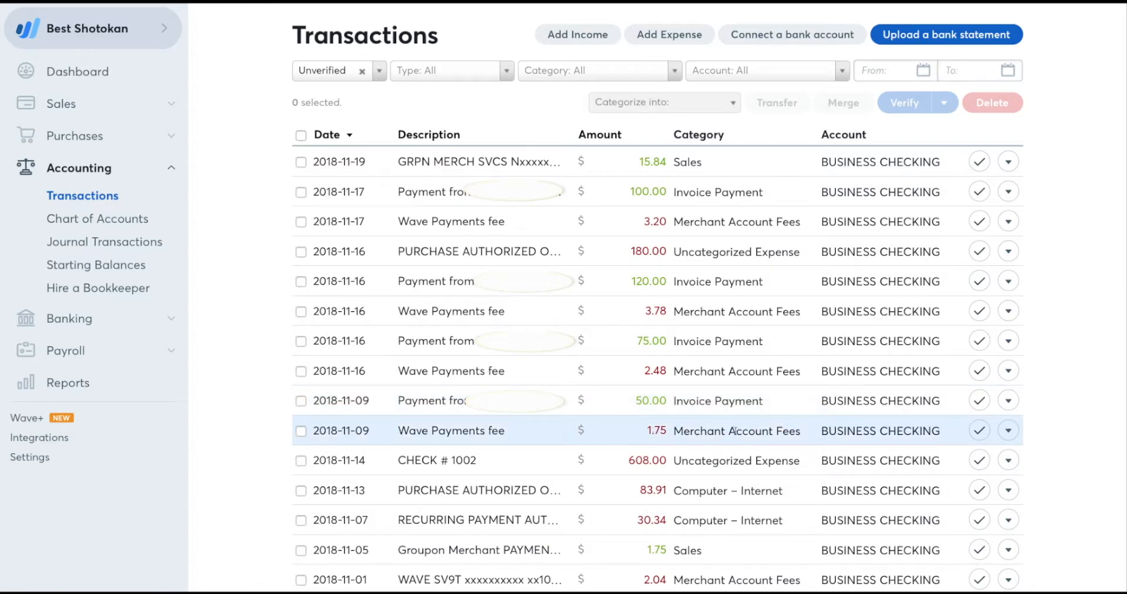
mouse_move(735, 431)
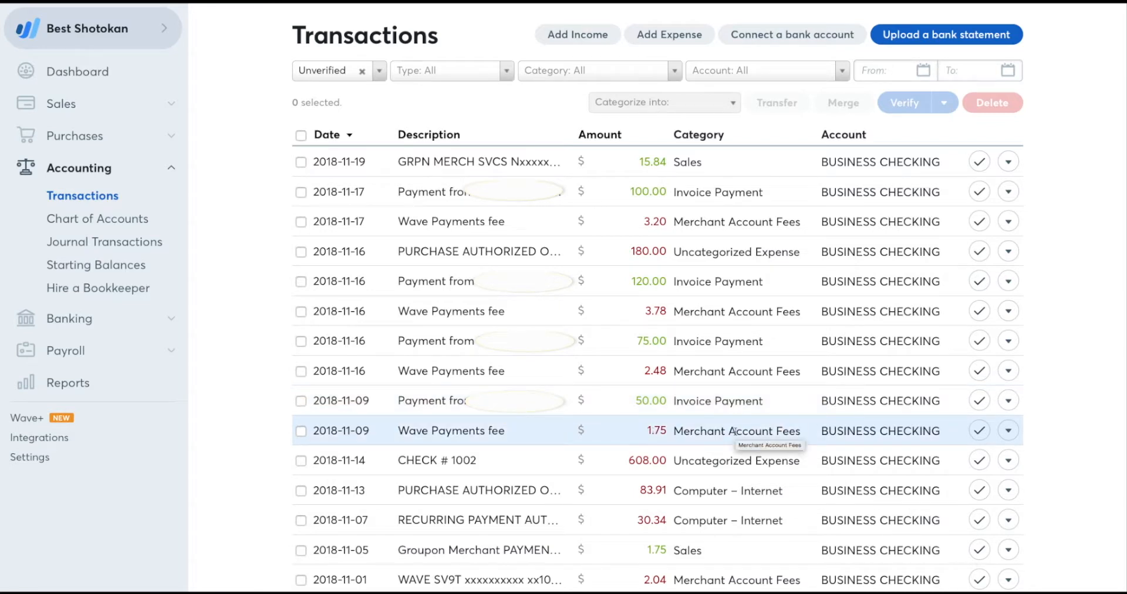